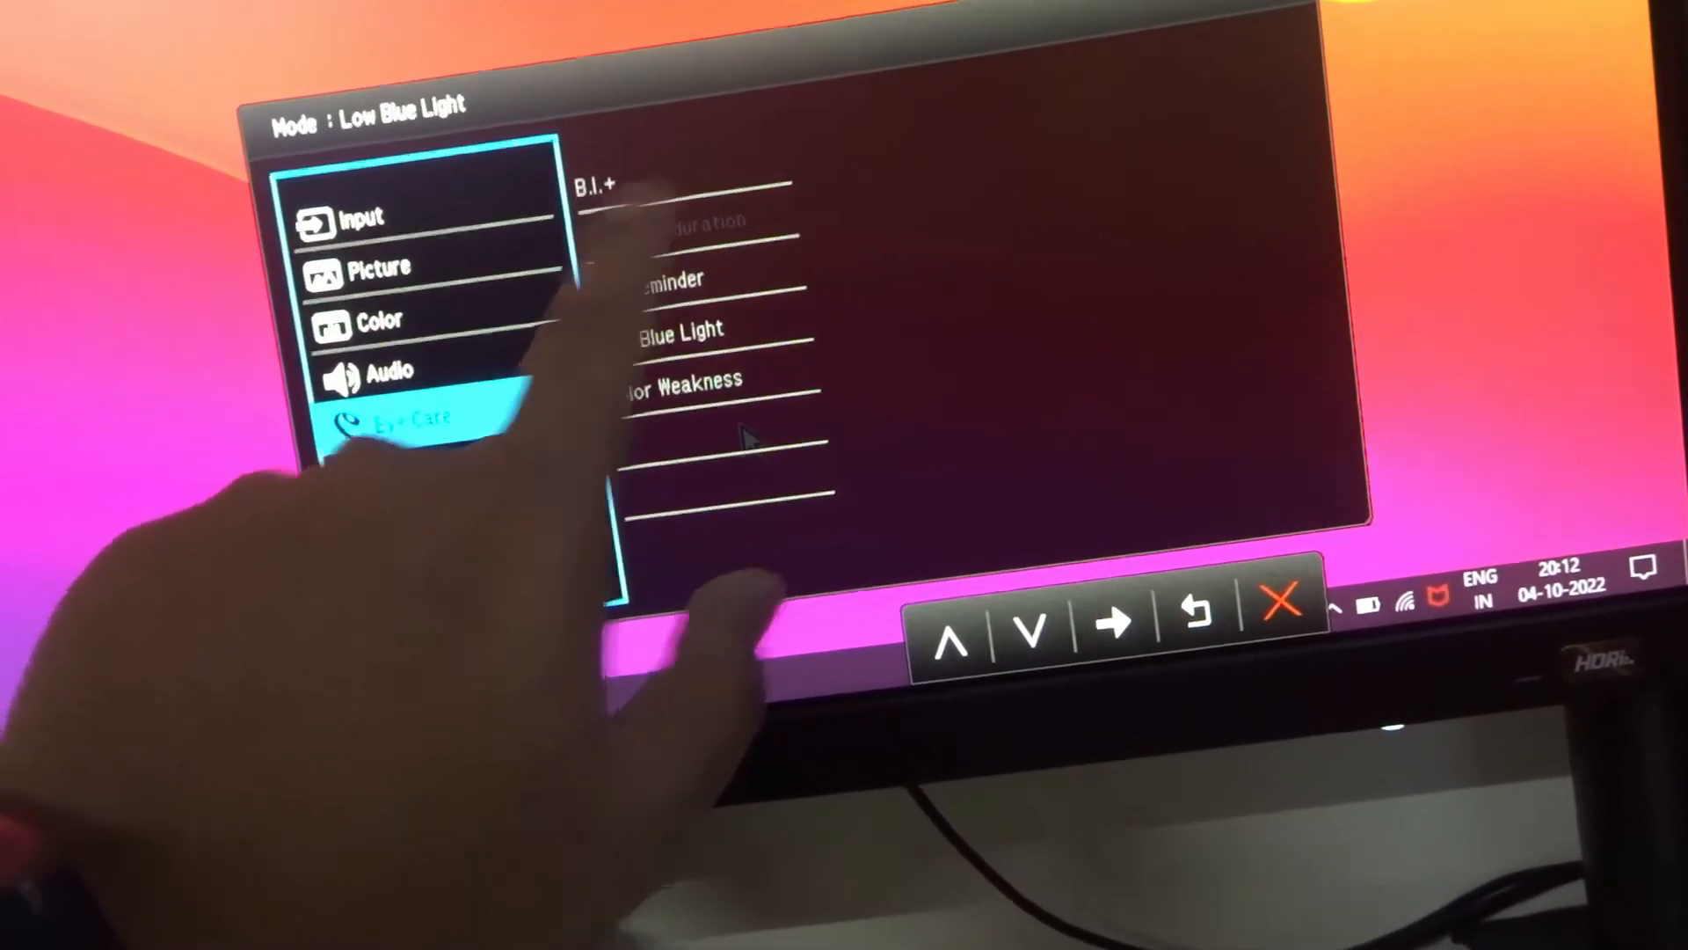
- Reach the Eye Care B.I.+ ON/OFF choices with ON currently checked
{"action": "left_click", "coordinate": [1115, 614]}
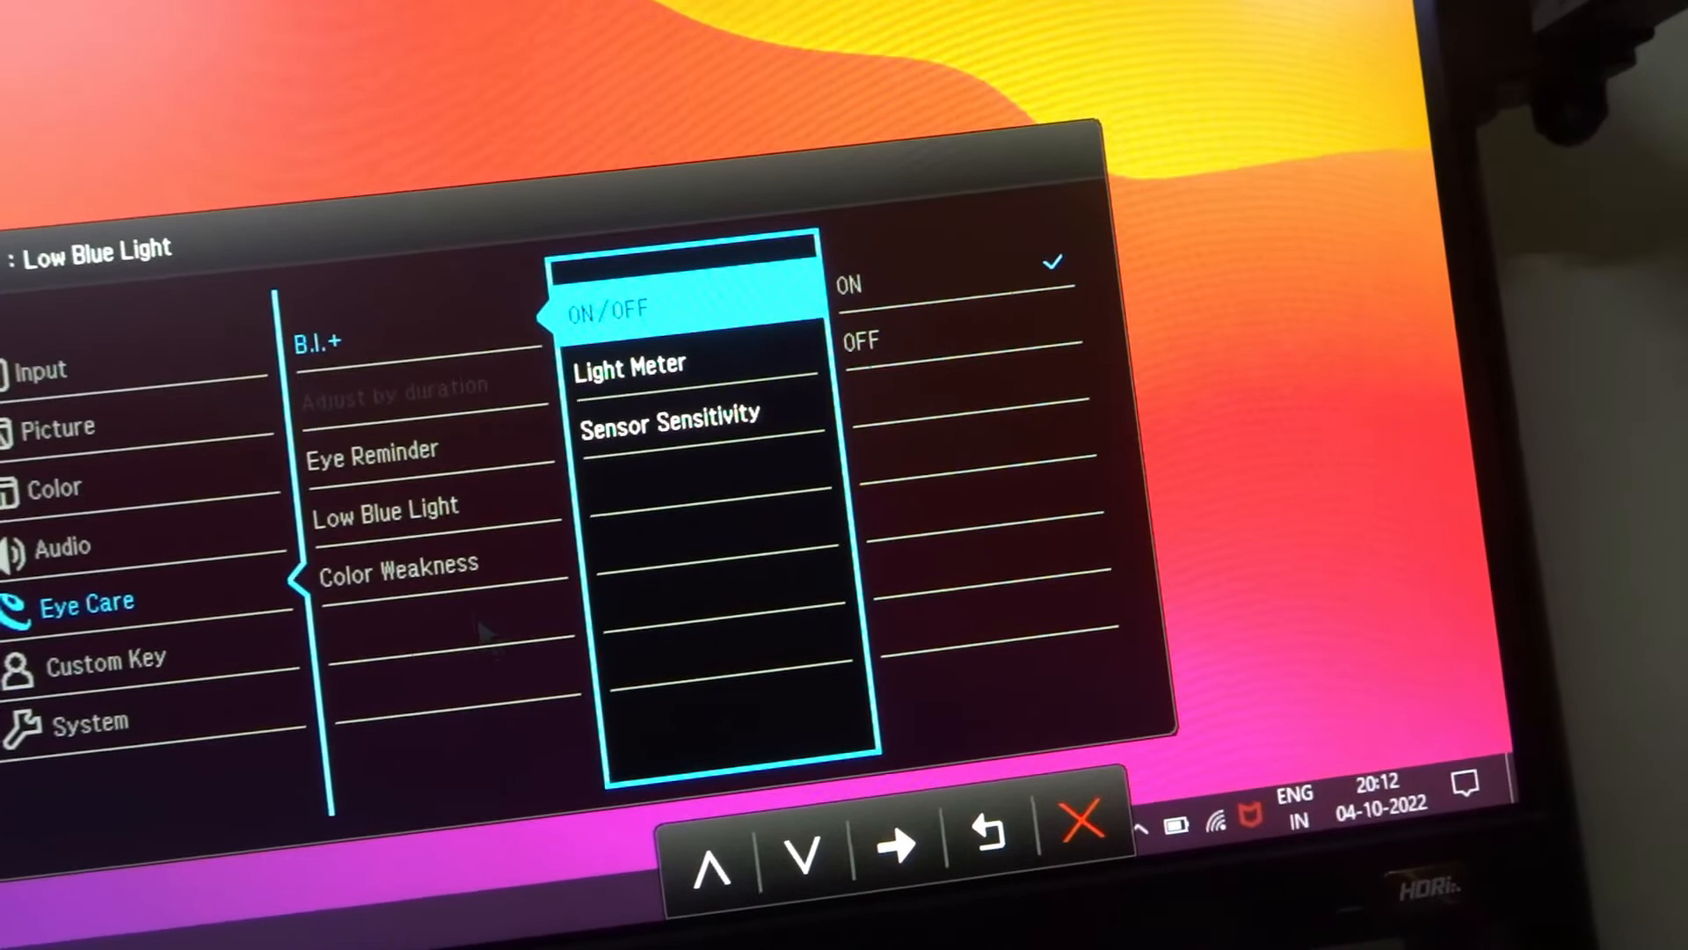
{"action": "left_click", "coordinate": [895, 843]}
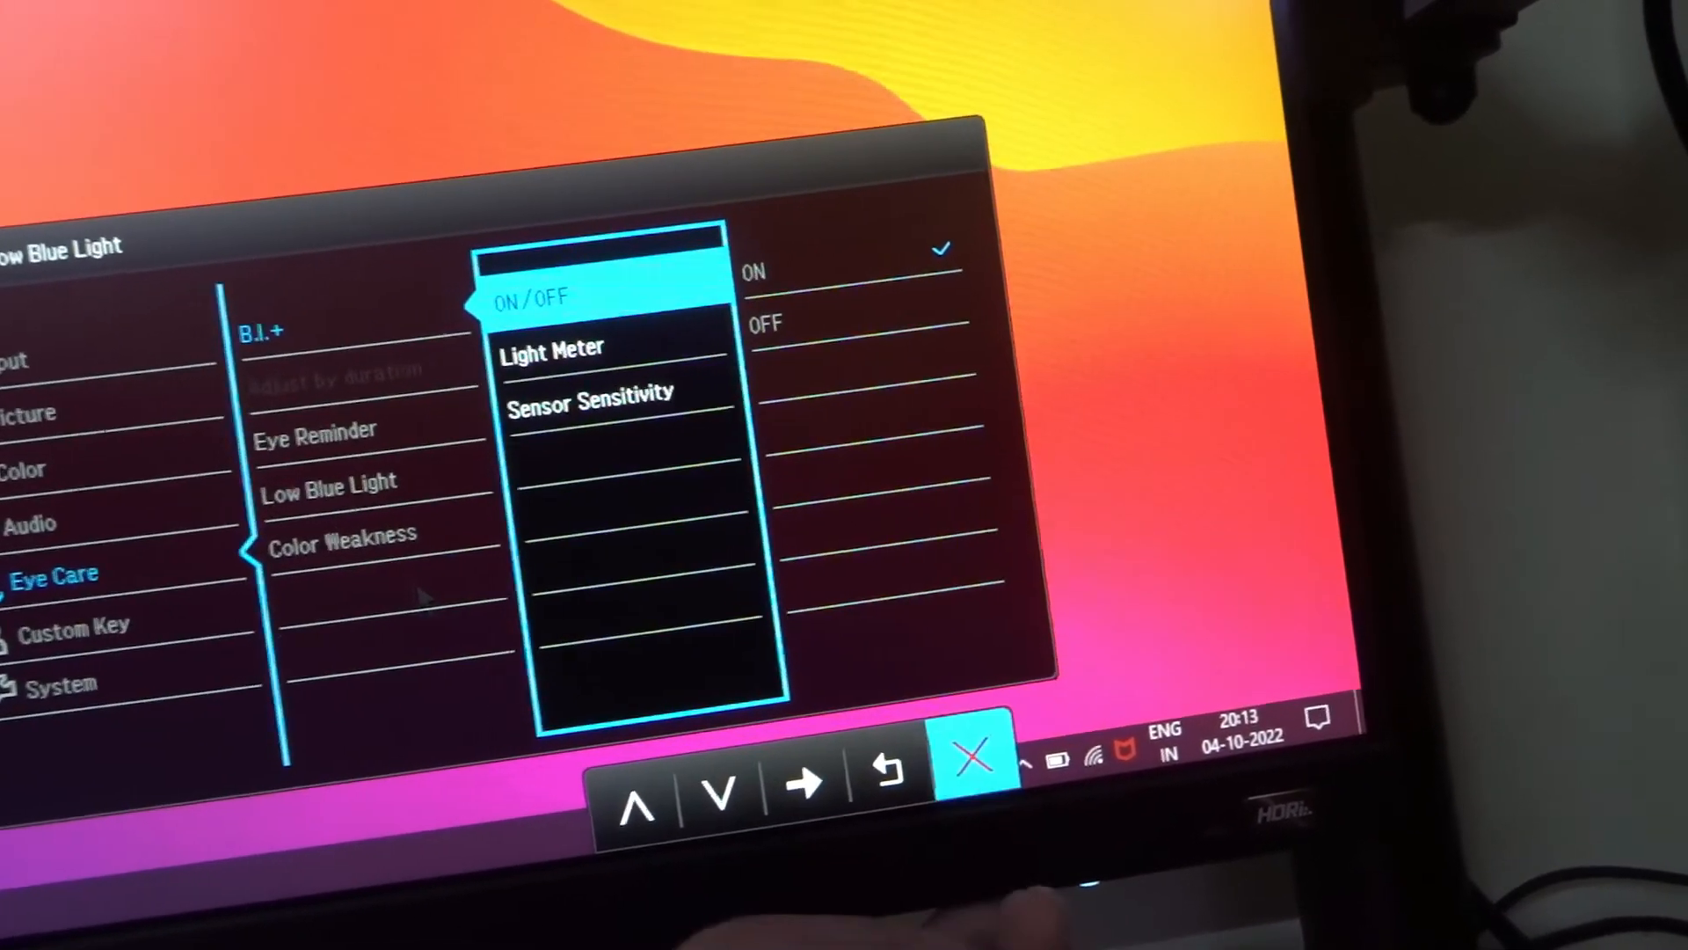
- Keep B.I.+ set to ON and exit the OSD, leaving the sensor indicator on screen
{"action": "left_click", "coordinate": [972, 756]}
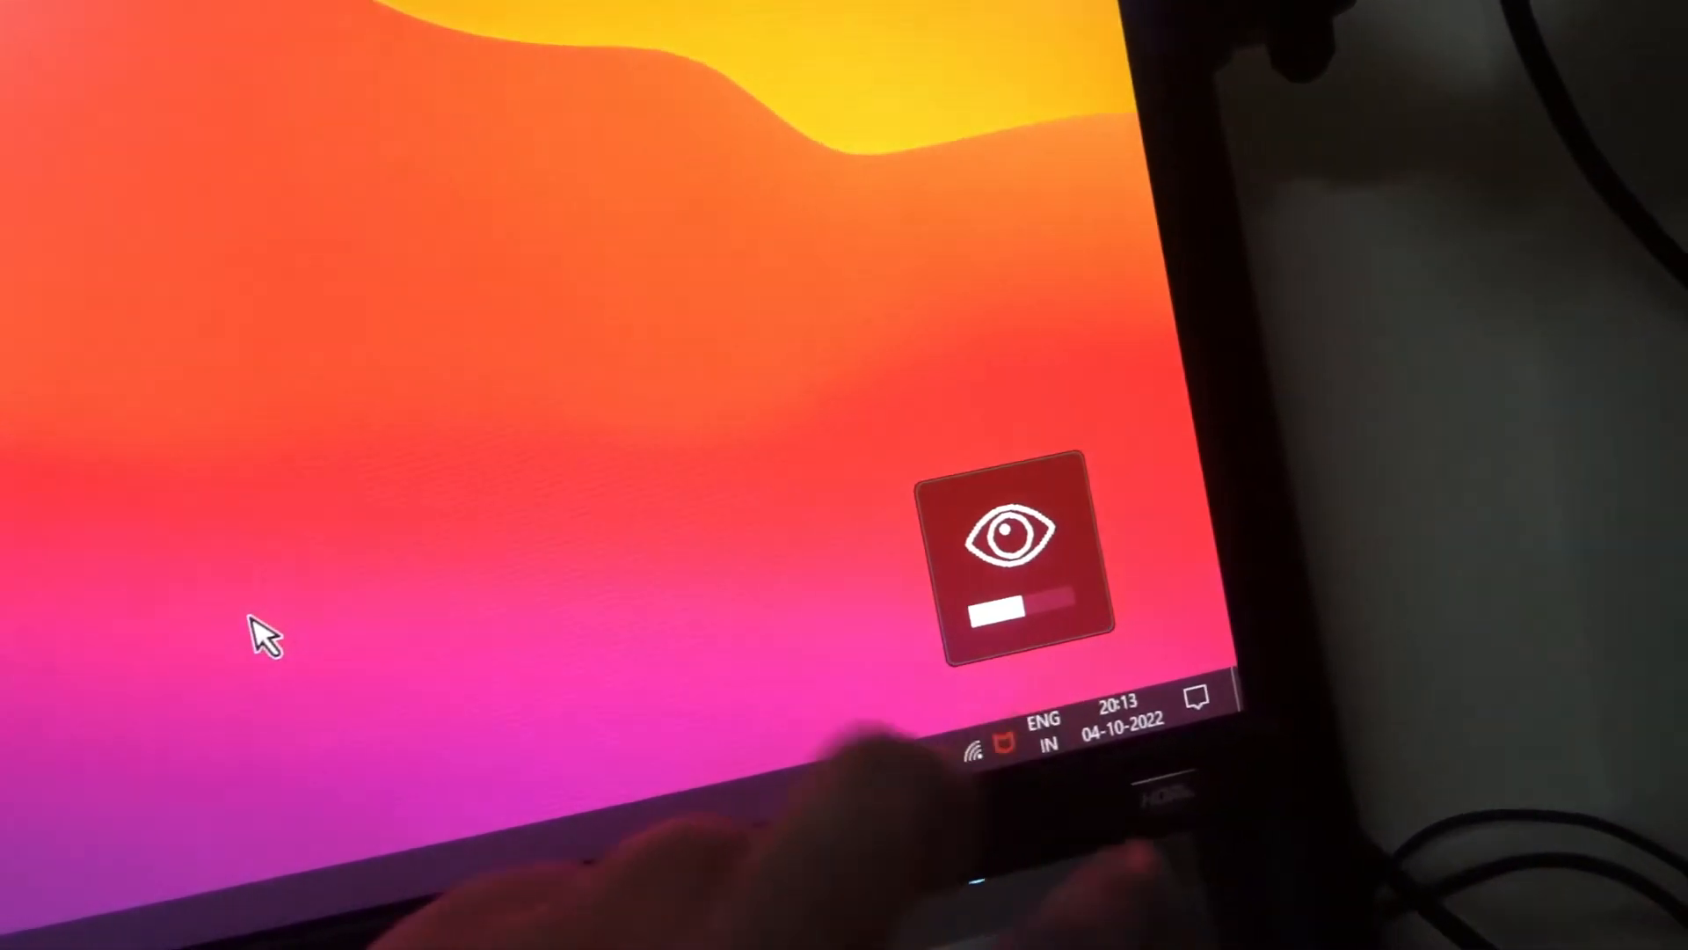